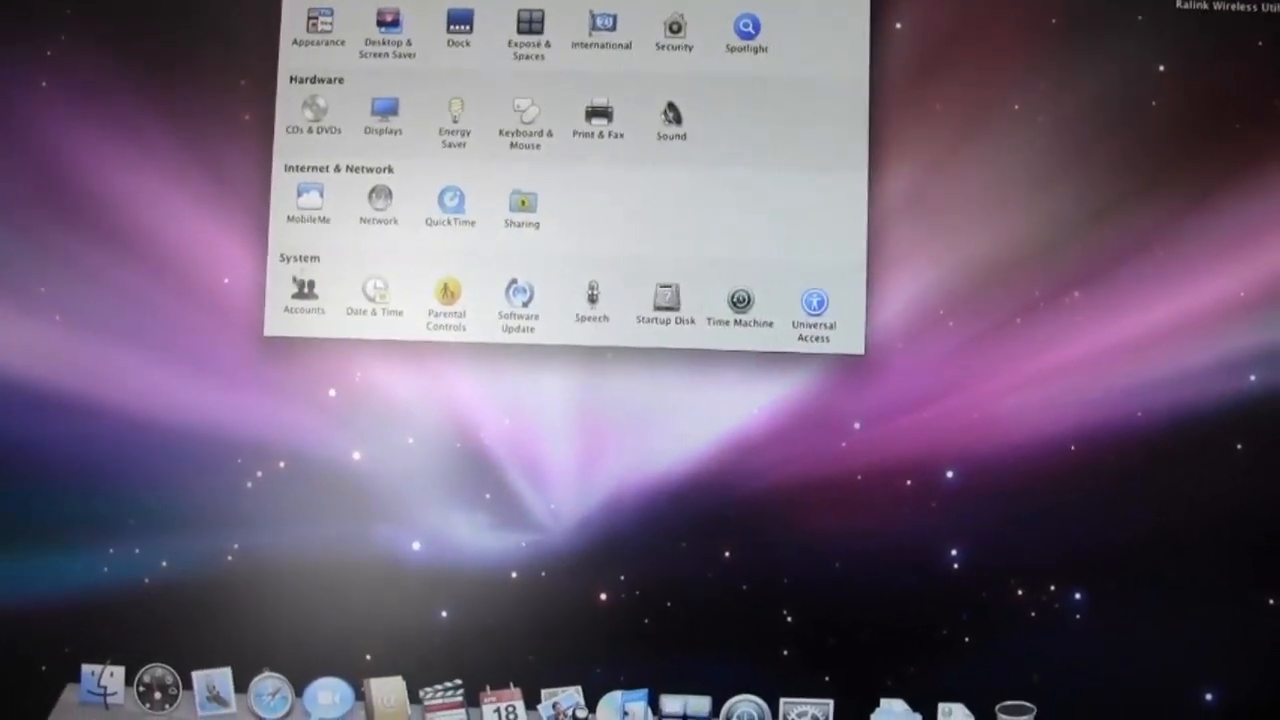
- Open the Network pane to confirm AirPort is connected to a wireless network
left_click(378, 200)
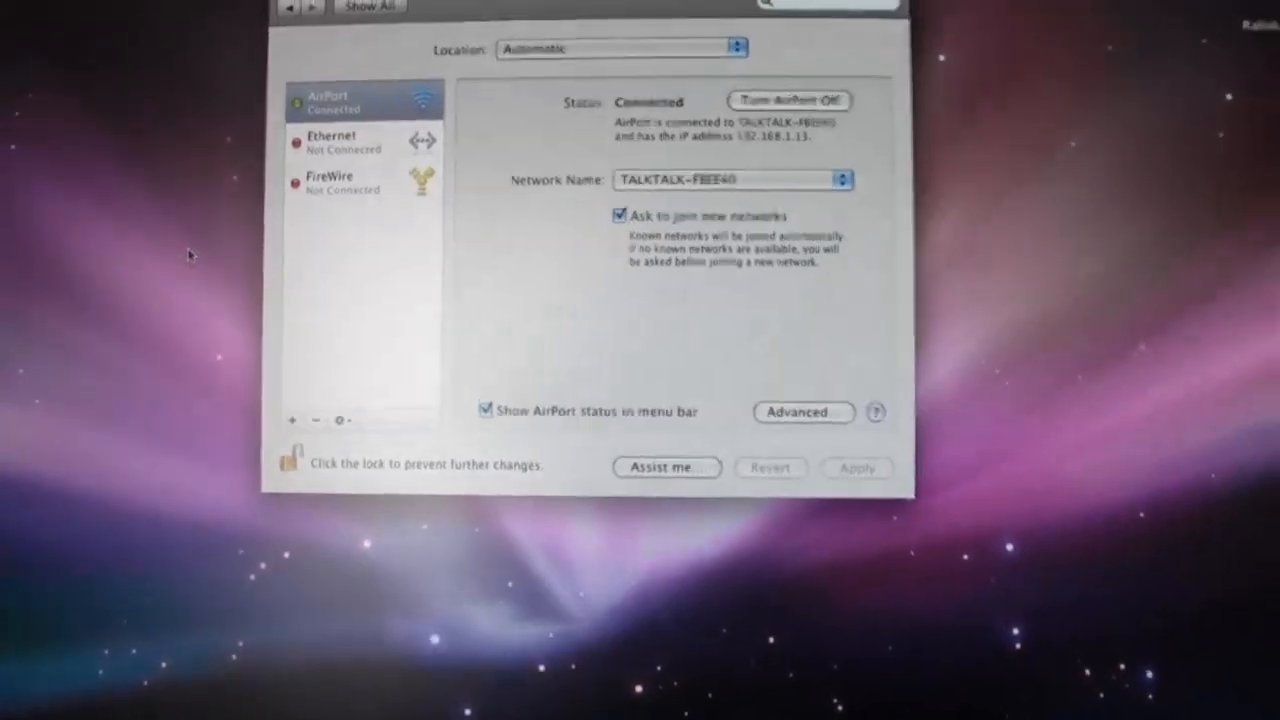